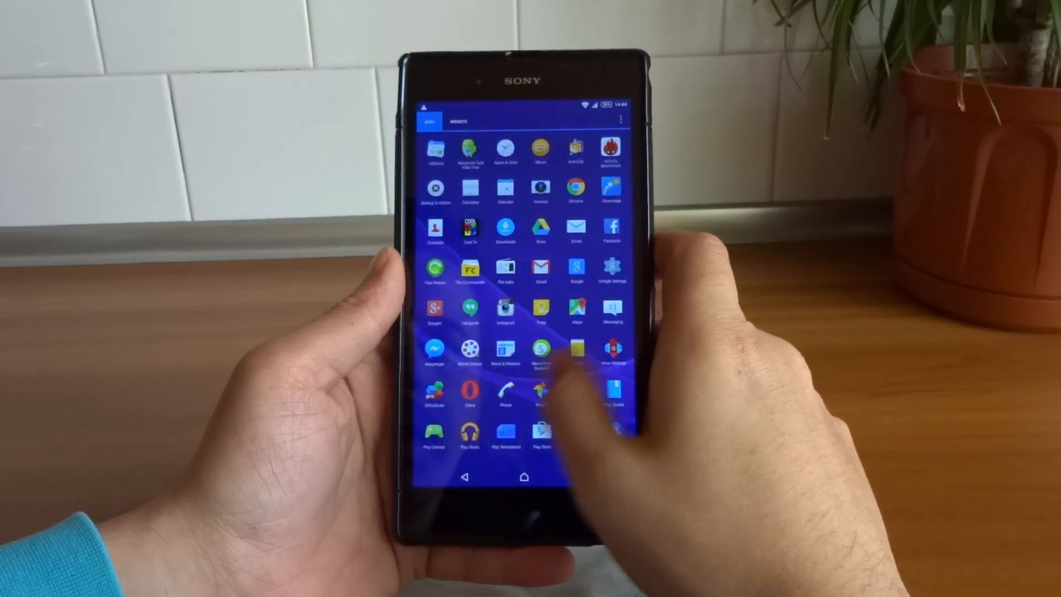
# - Exit the app drawer to the home screen with the clock and weather widget
pyautogui.click(522, 476)
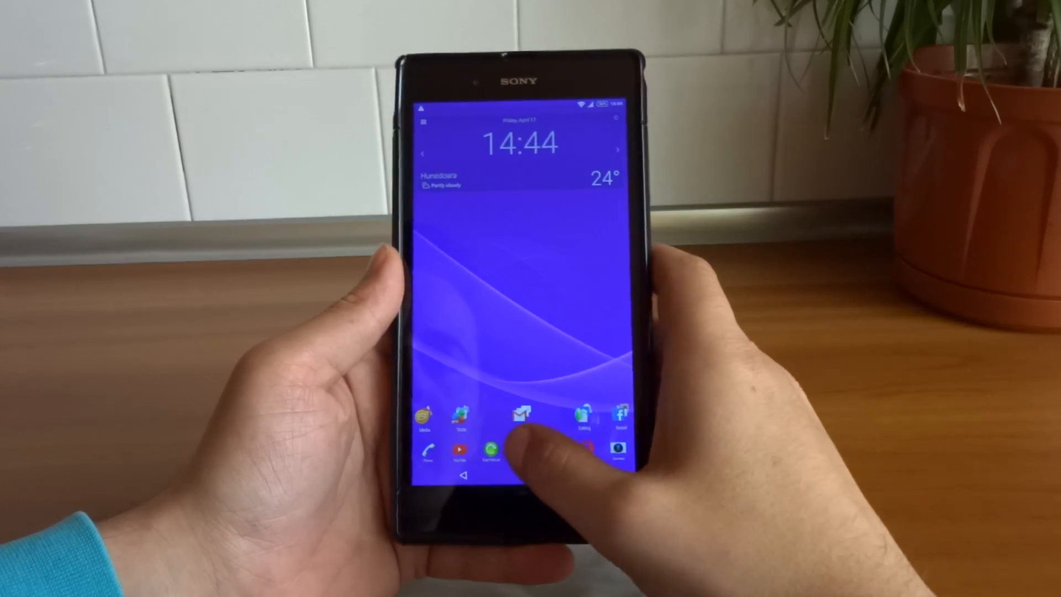
# - Show the battery History graph, with charge falling to about 1% and 5 minutes left
pyautogui.click(517, 446)
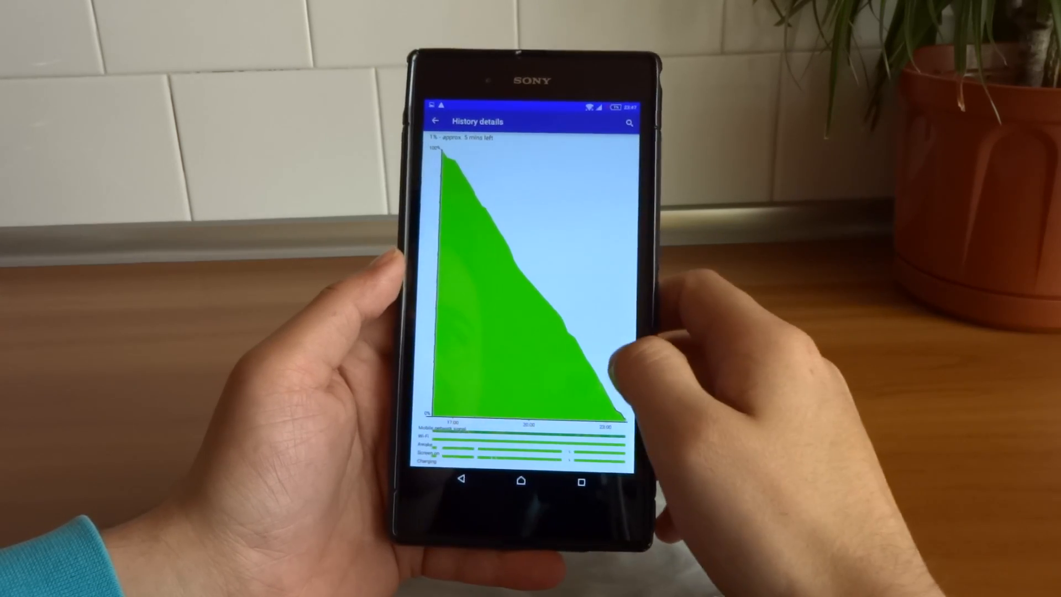
# - Leave the battery graph for Ultra STAMINA mode, estimating about 4 days 9 hours
pyautogui.click(438, 121)
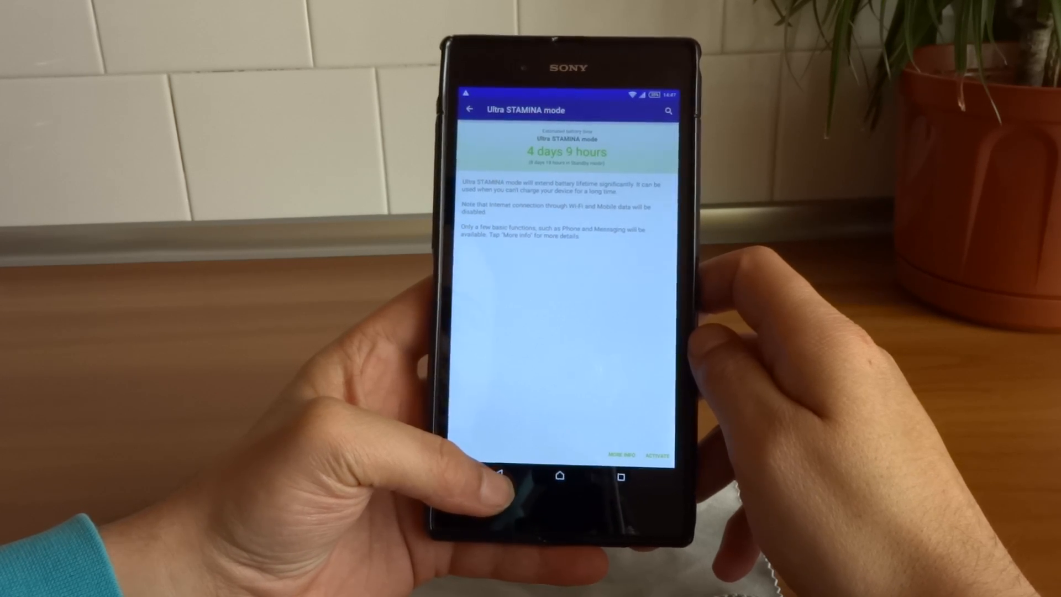
# - Back out from Ultra STAMINA mode through Power management to the main Settings list
pyautogui.click(470, 110)
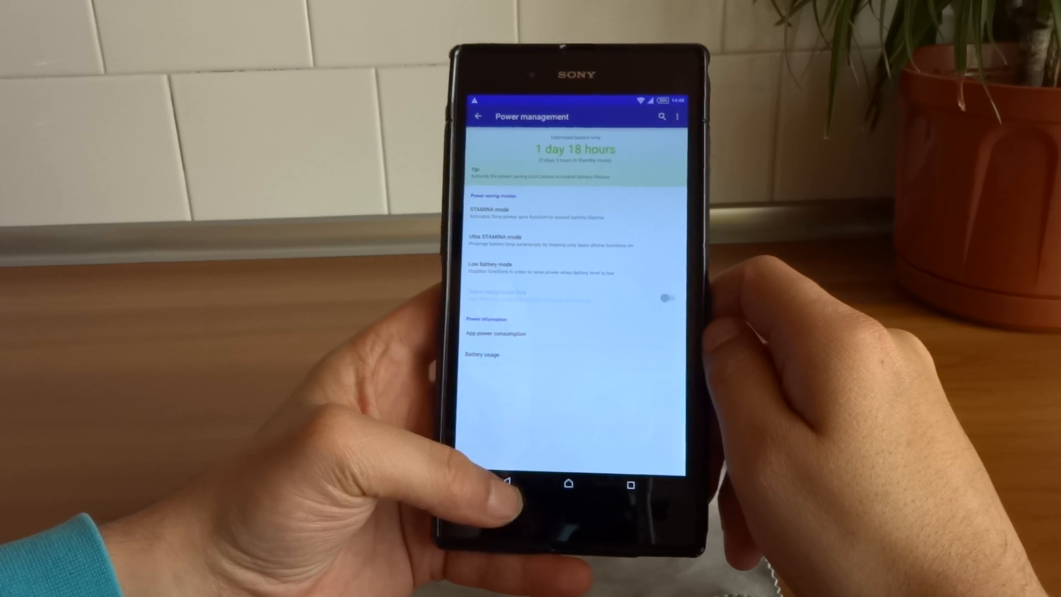
pyautogui.click(479, 117)
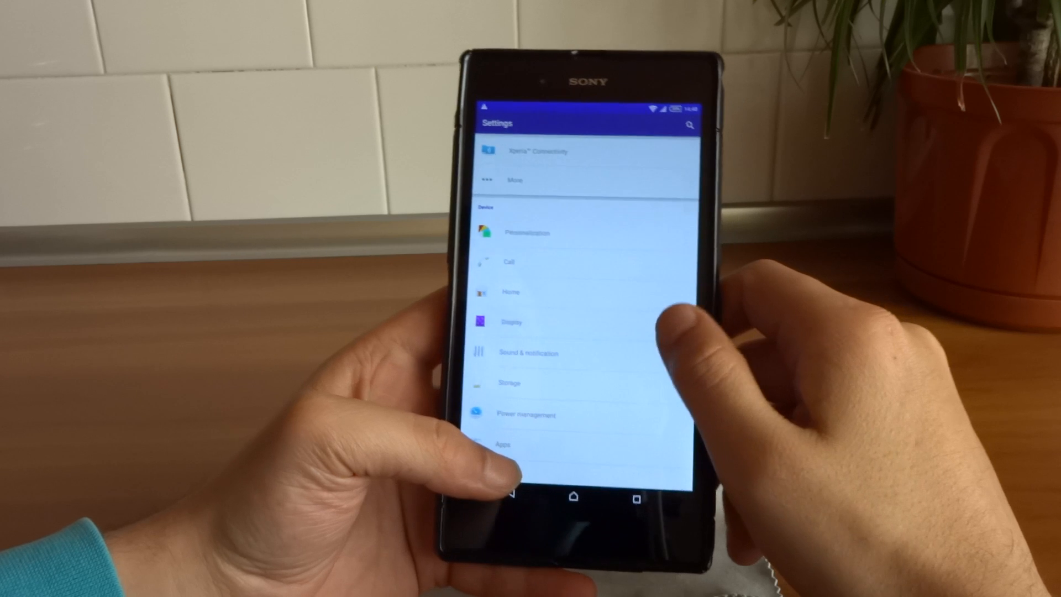
# - View the Storage breakdown in Settings, then return to the home screen
pyautogui.click(512, 321)
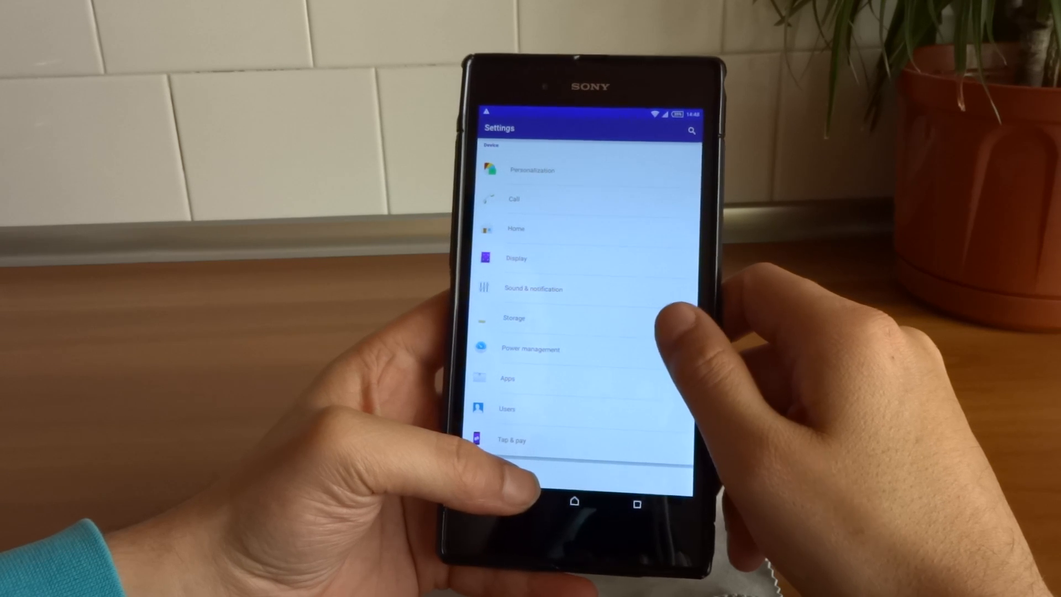
pyautogui.click(514, 318)
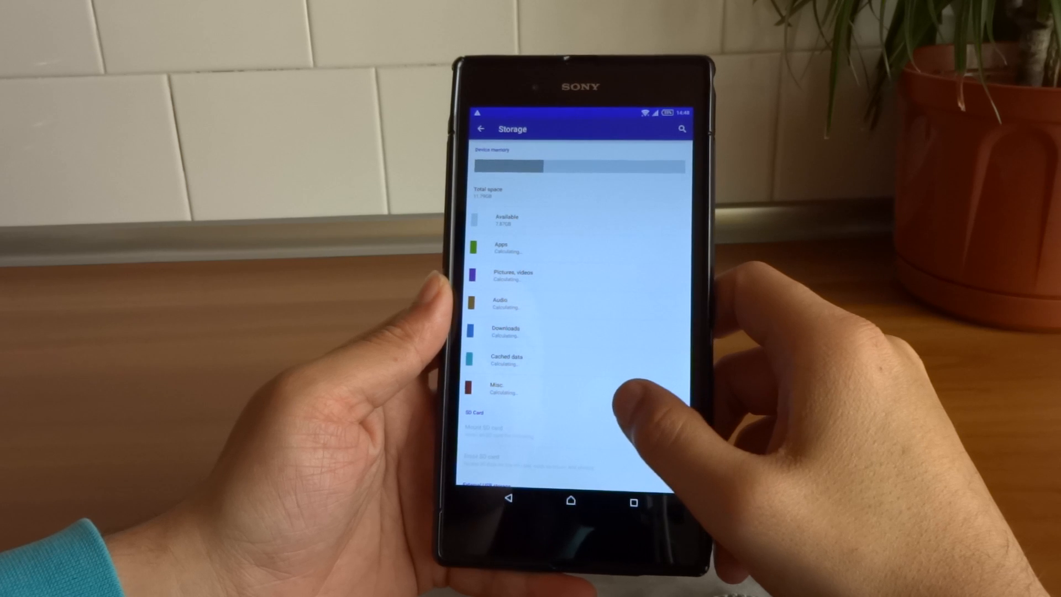
pyautogui.scroll(-3)
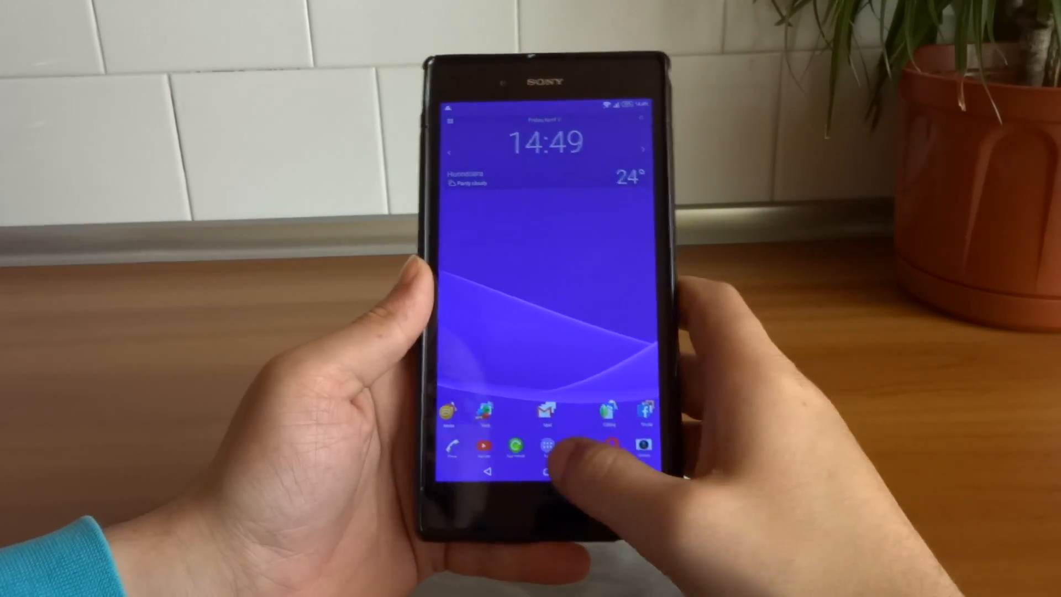
# - Reopen Settings from the app list and scroll through Personalisation, Display, Storage and Apps
pyautogui.click(550, 446)
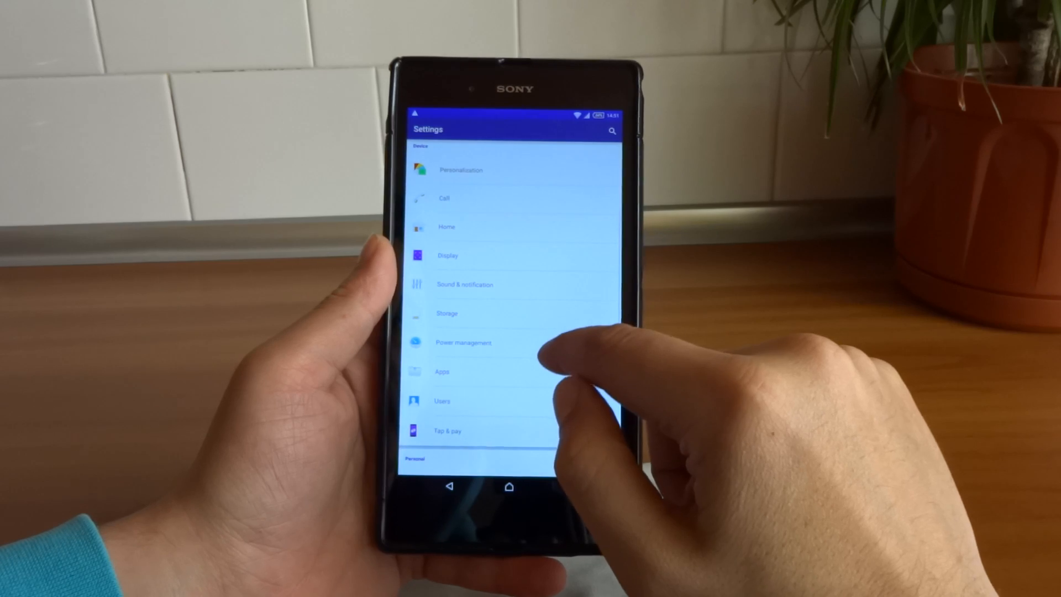
pyautogui.scroll(-3)
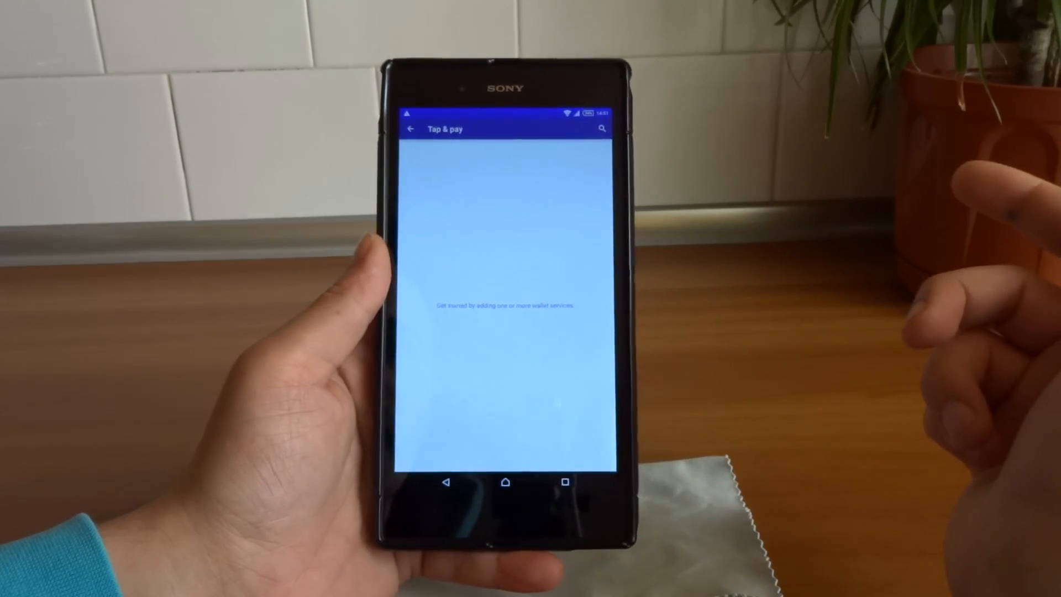
# - Browse the More and Xperia Connectivity settings, then leave Settings for the app drawer
pyautogui.click(410, 129)
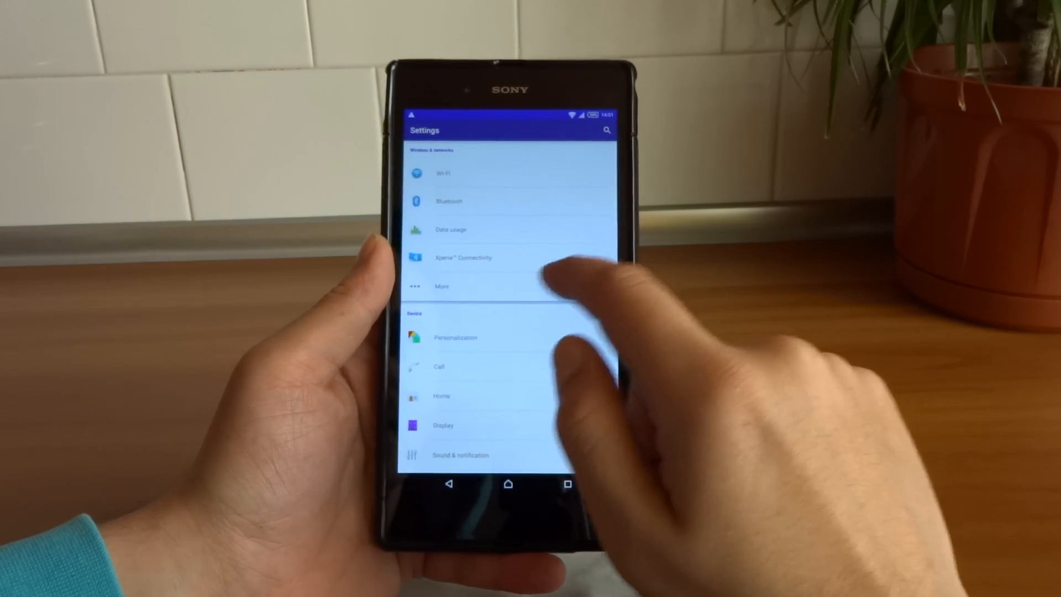
pyautogui.click(442, 286)
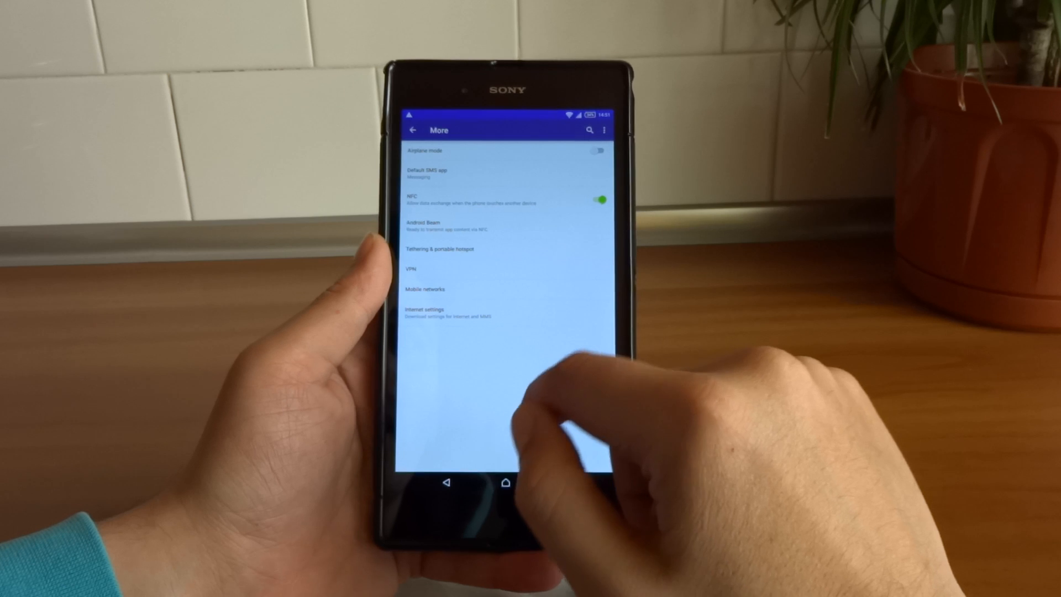
pyautogui.click(412, 130)
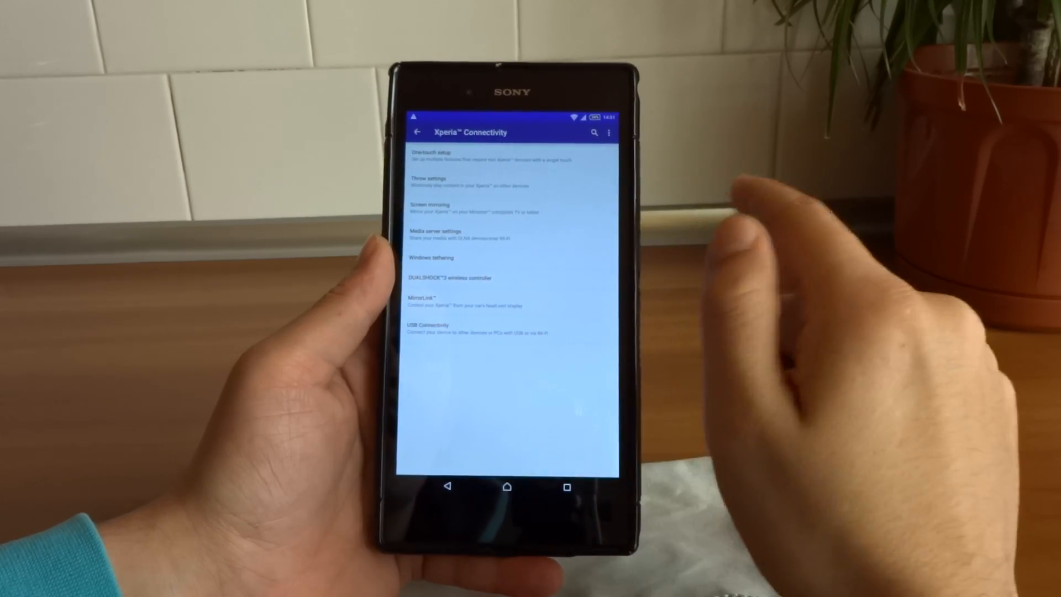
pyautogui.click(413, 132)
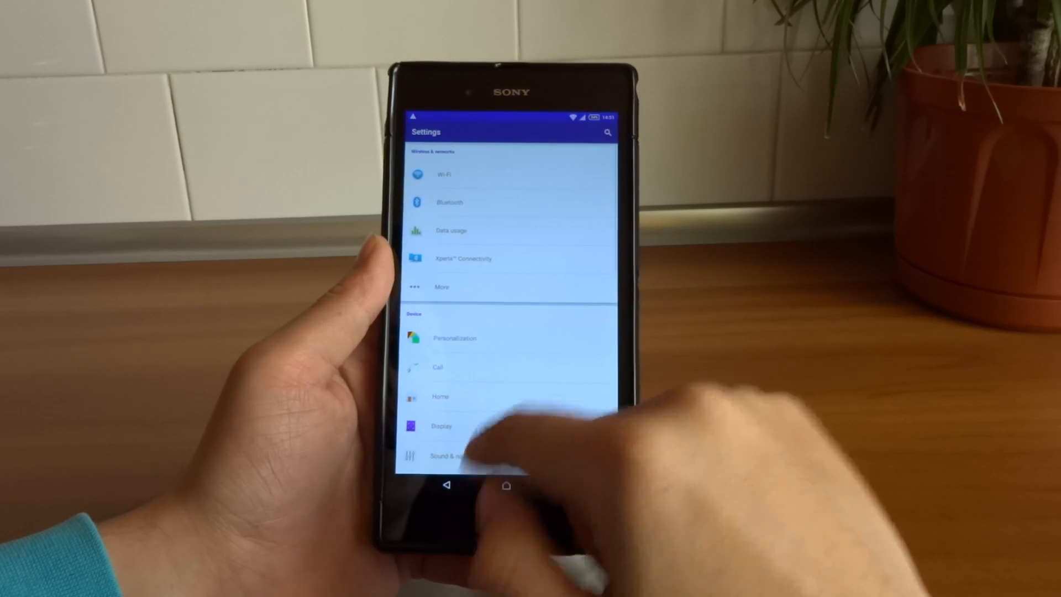
pyautogui.click(506, 485)
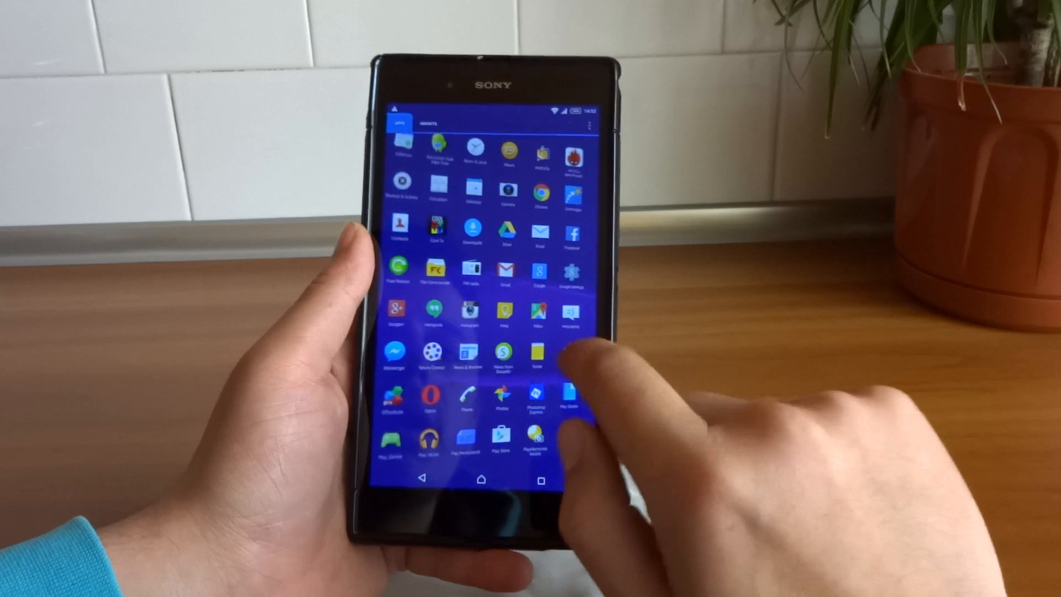
pyautogui.scroll(-3)
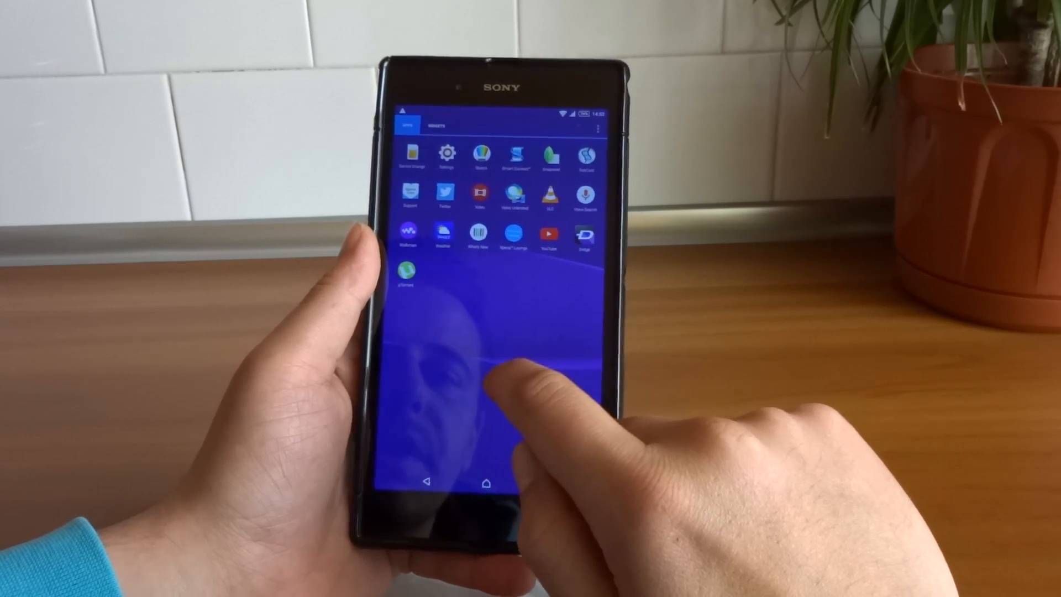
pyautogui.scroll(3)
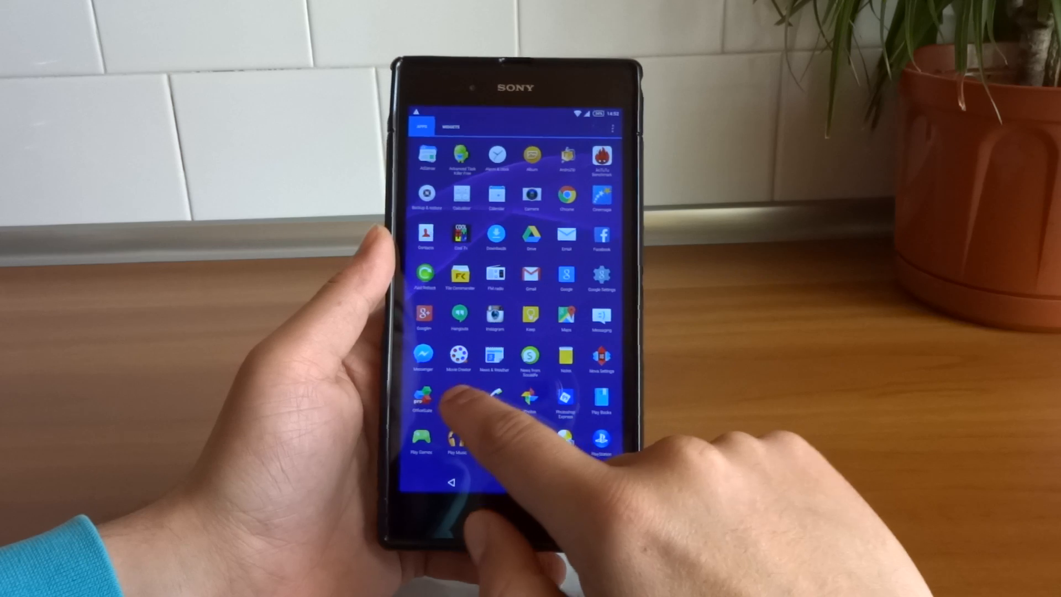
pyautogui.click(450, 126)
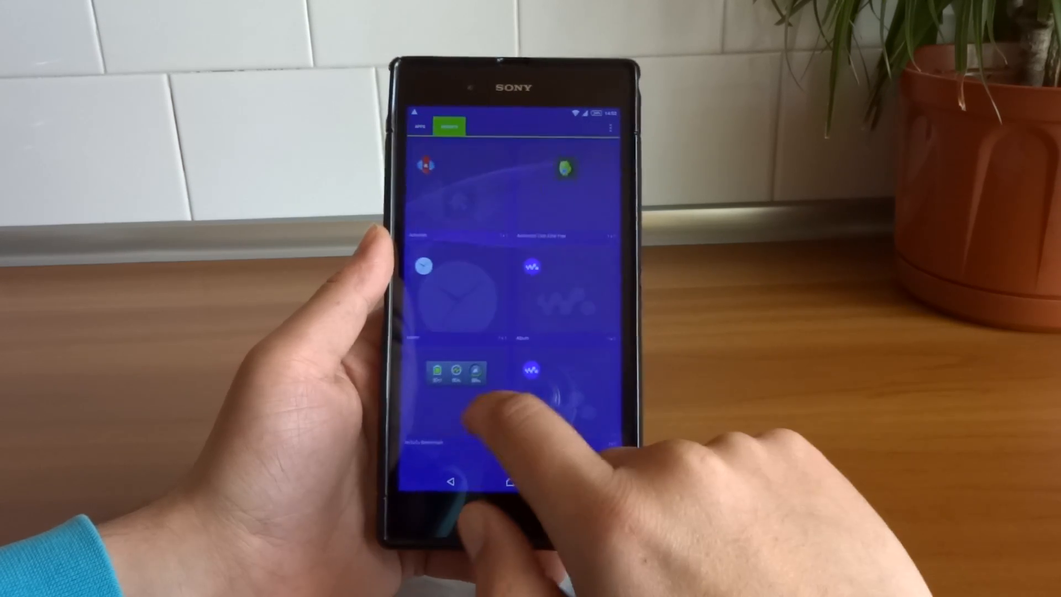
pyautogui.click(419, 126)
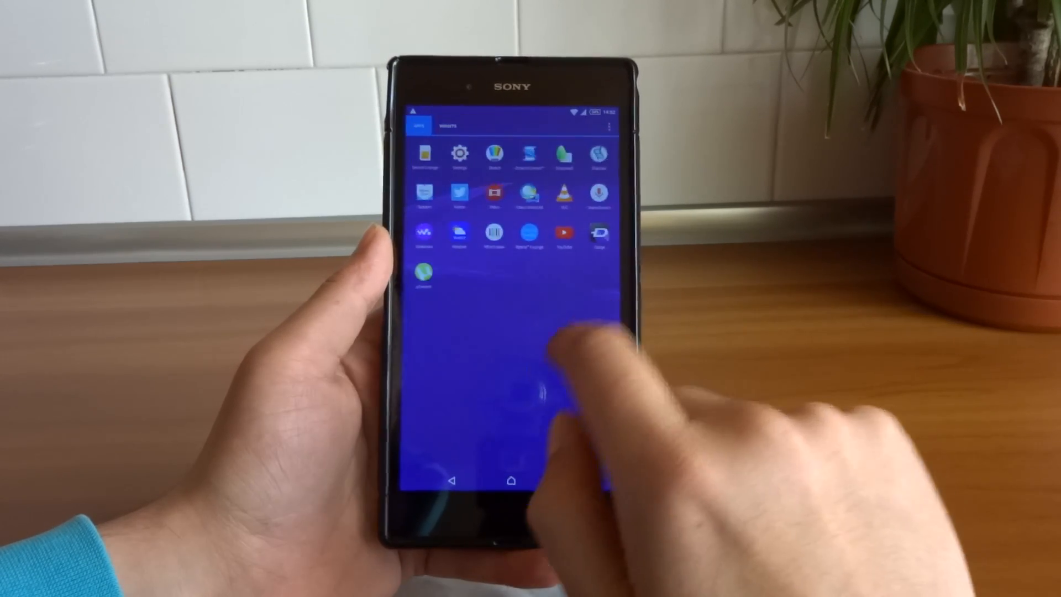